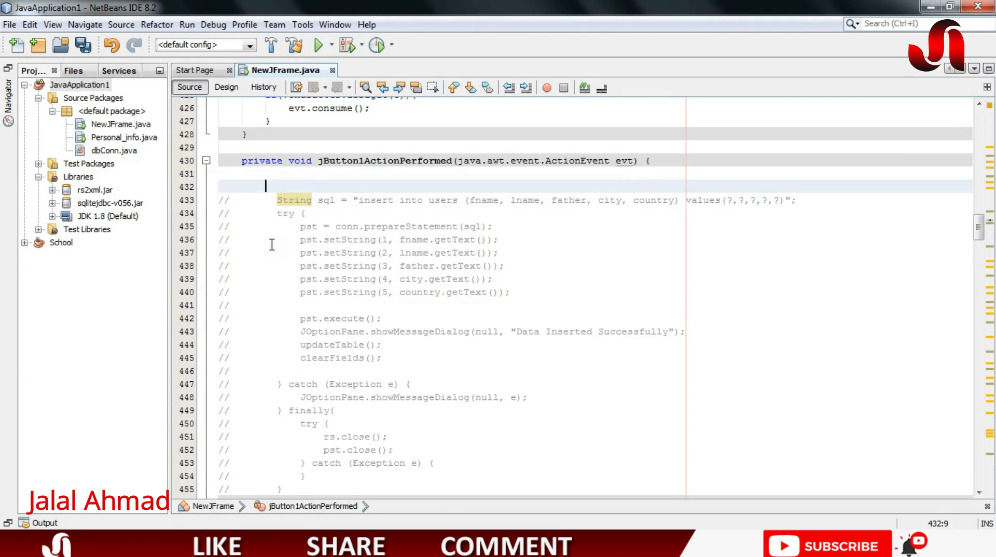
# Check the First Name field's variable name in the form designer and return to the Insert handler
pyautogui.click(226, 87)
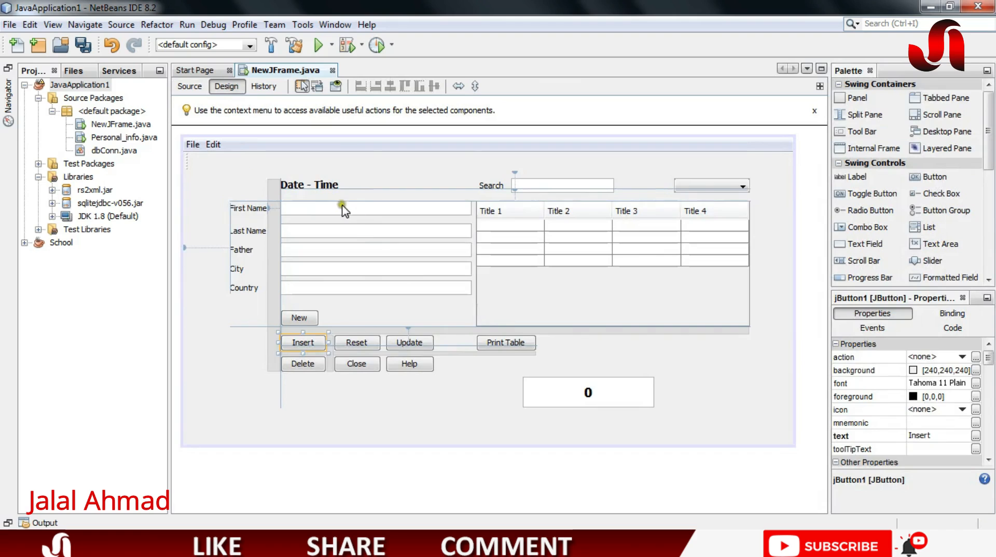
pyautogui.rightClick(344, 209)
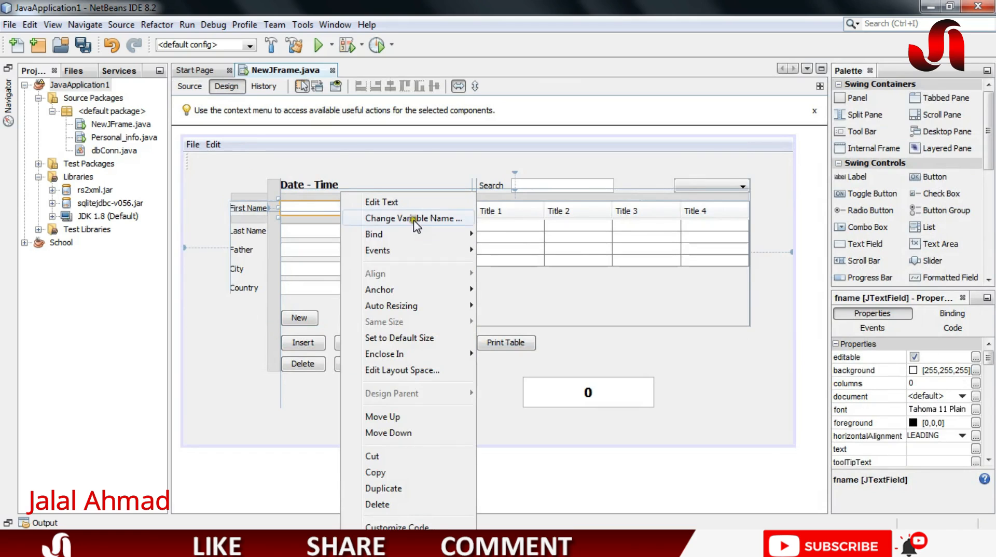
pyautogui.click(412, 218)
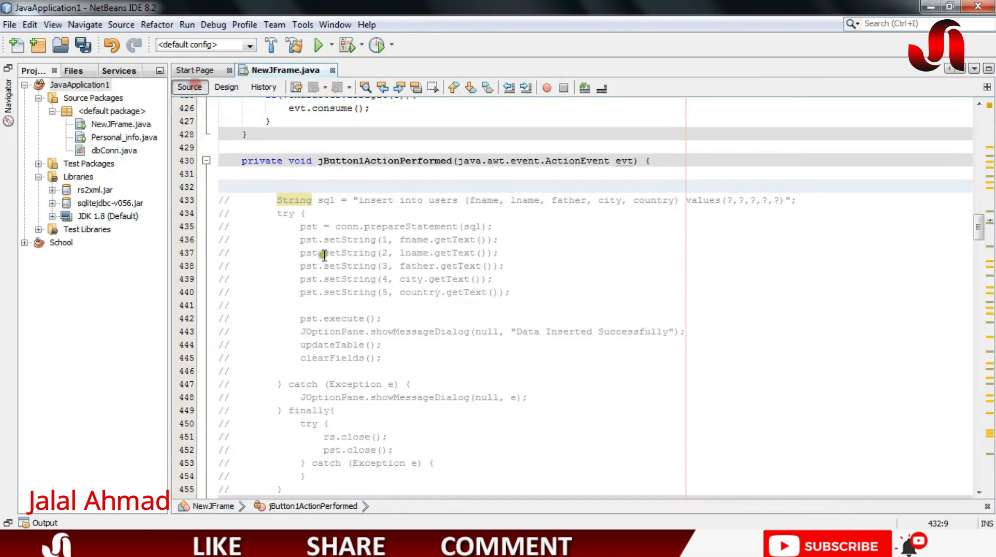
# Write if (fname.getText().isEmpty()) showing a JOptionPane message "The field is empty"
pyautogui.write('if(){')
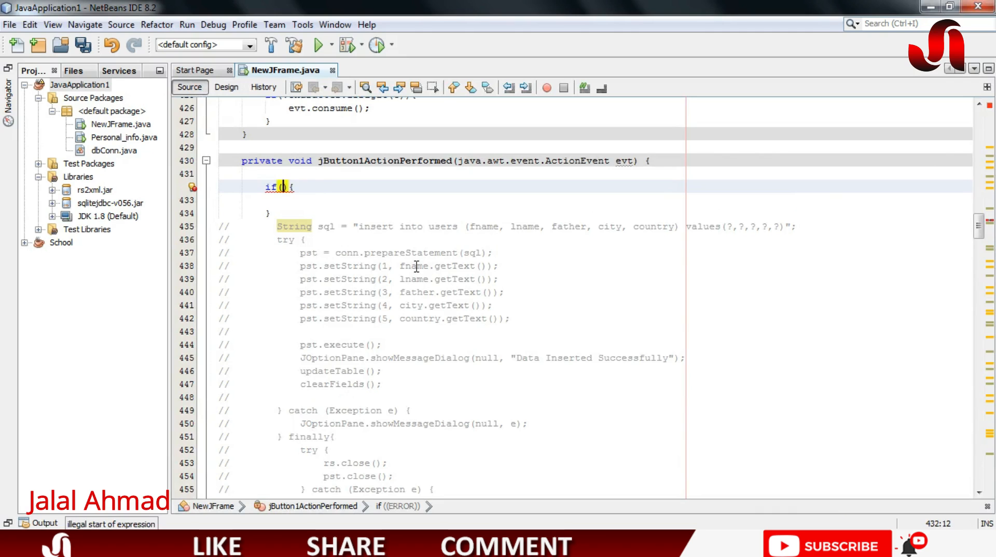
pyautogui.write('fname.')
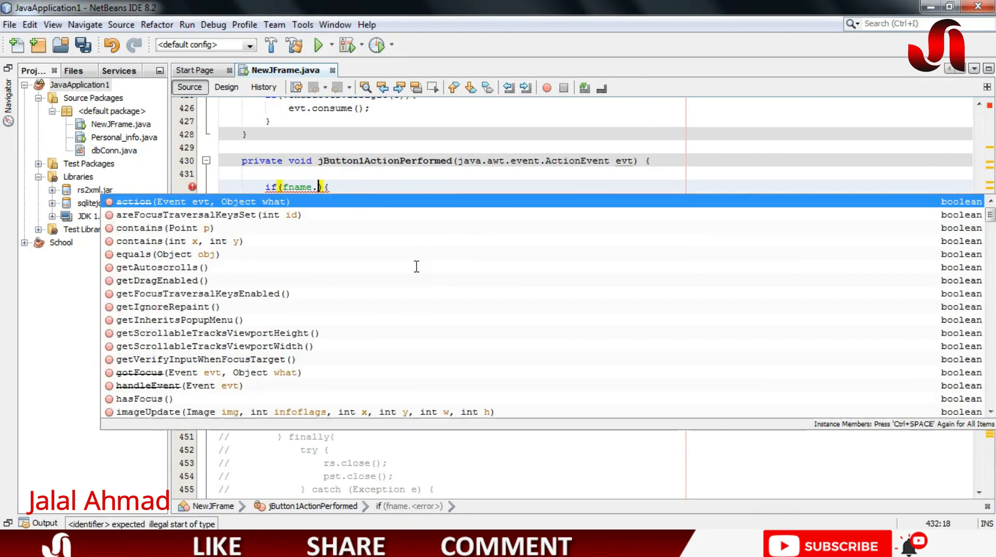
pyautogui.write('gett')
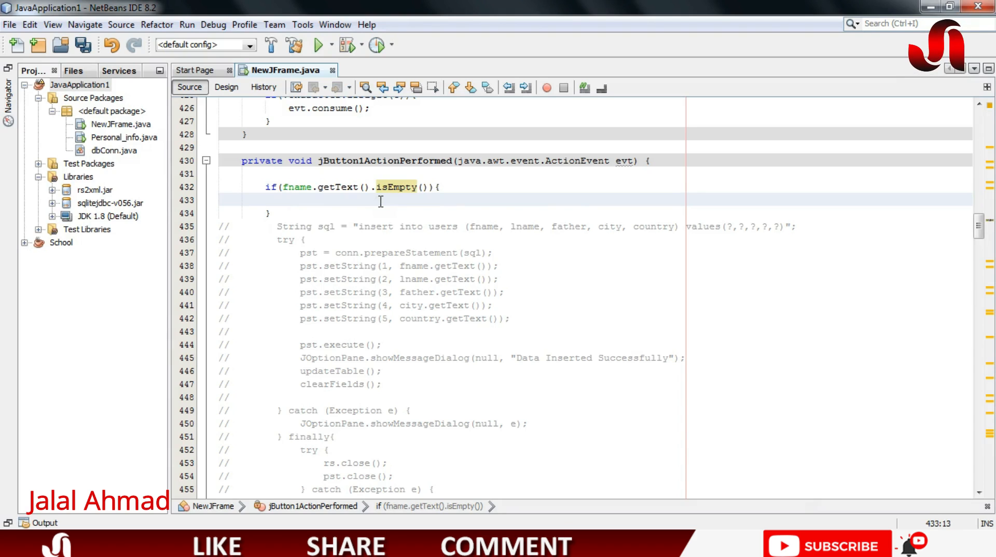
pyautogui.write('JO')
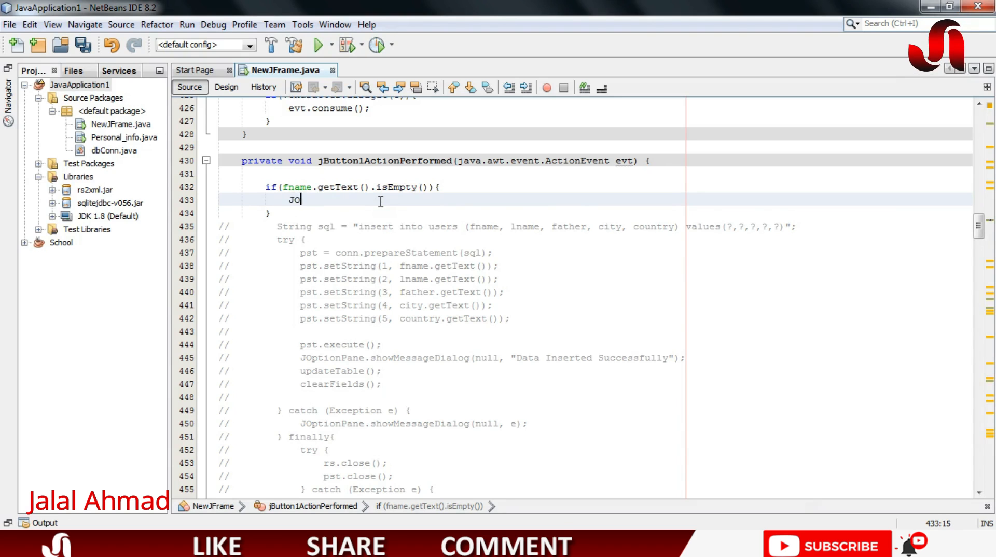
pyautogui.write('ptionPane.')
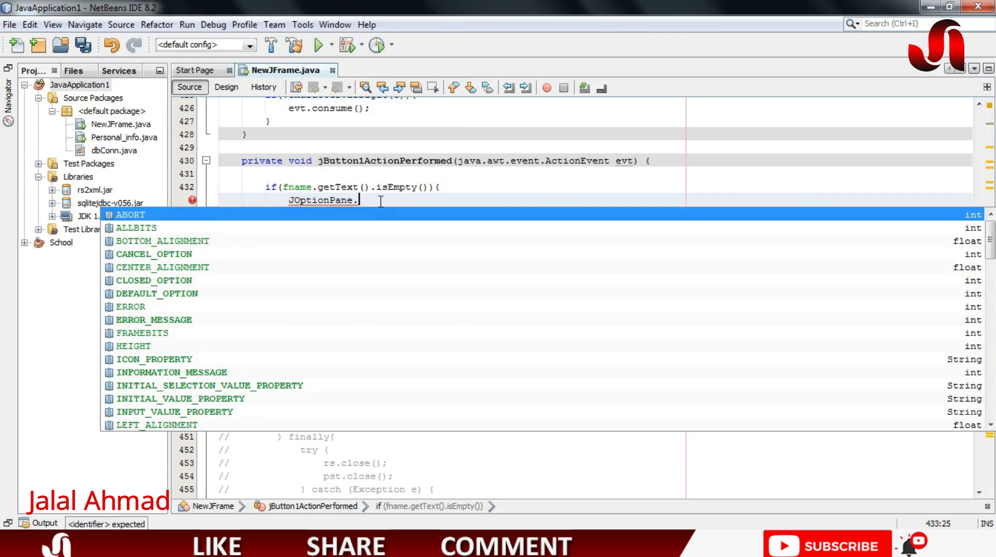
pyautogui.write('showMessageDialog(rootPane, fname);')
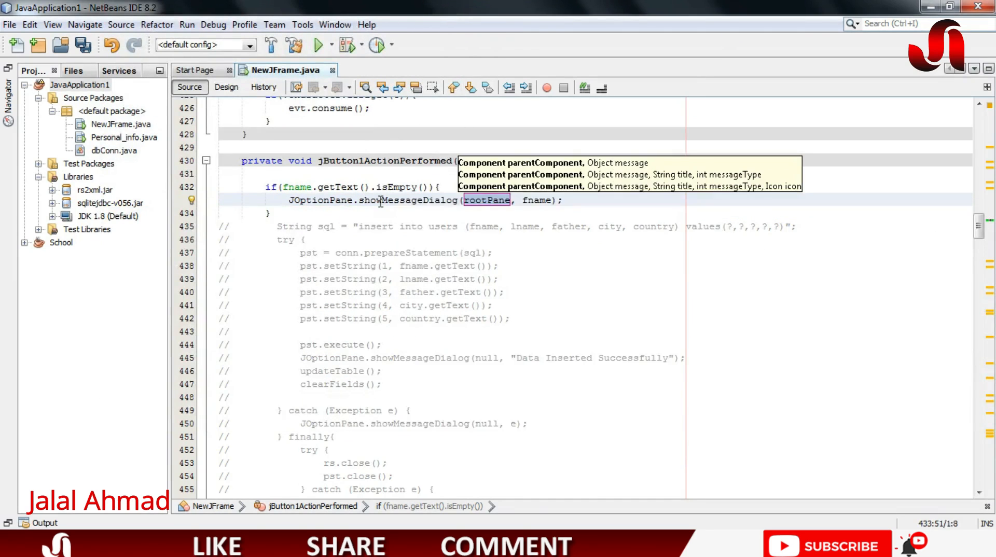
pyautogui.write('null')
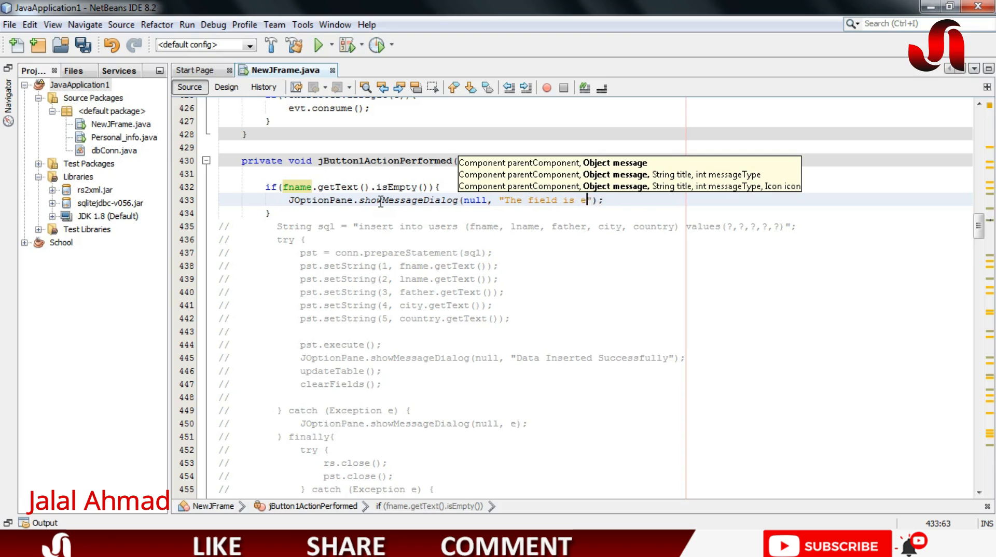
pyautogui.write('mpty')
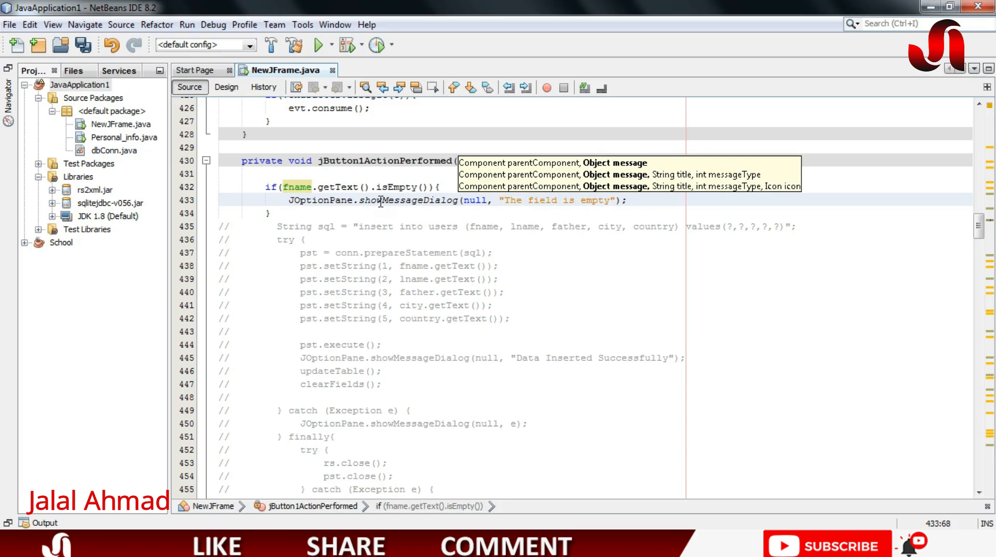
# Add an else branch showing "The field is not empty"
pyautogui.write('else{')
pyautogui.write('JOptionPane.showMessageDialog(null, "The field is not empty");')
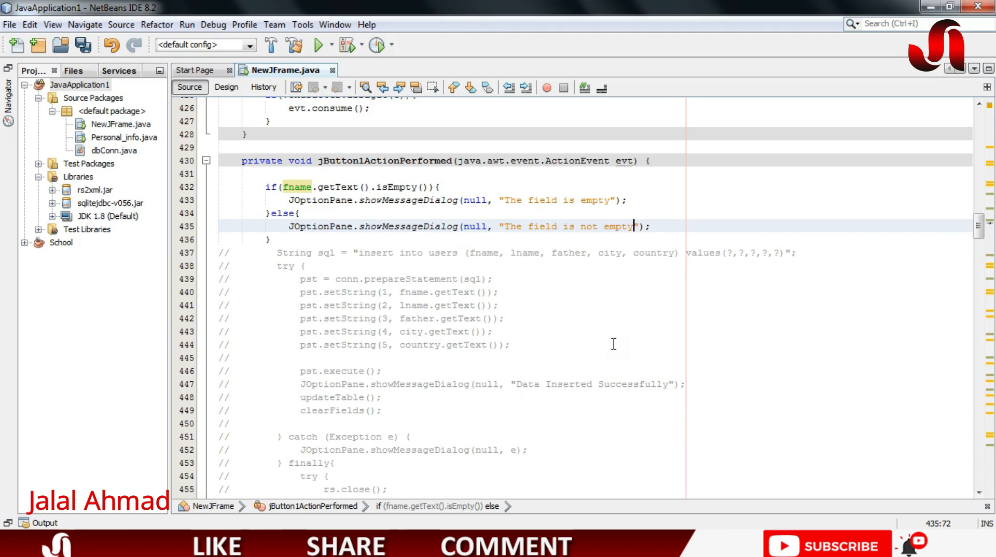
# Run the project and confirm Insert with a blank First Name reports the field is empty
pyautogui.click(322, 44)
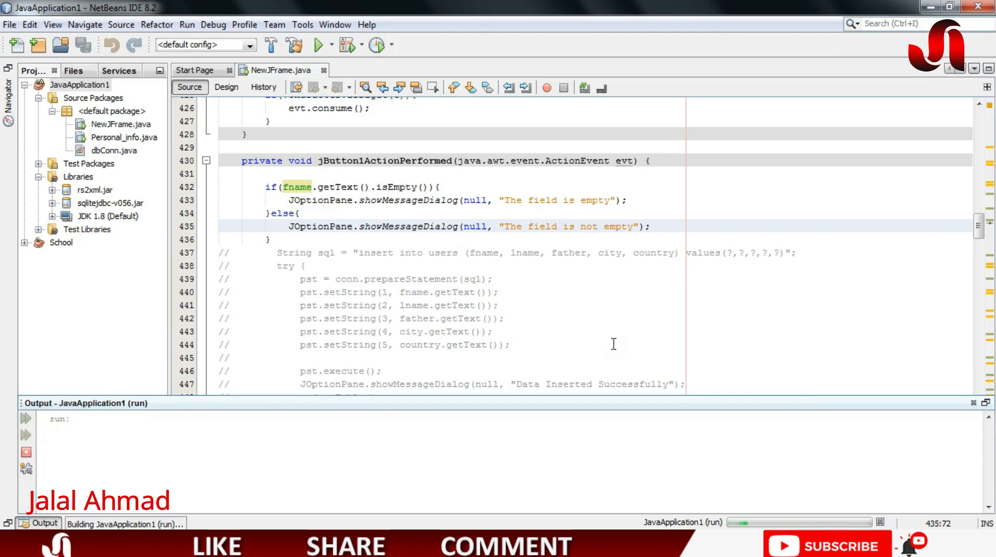
pyautogui.click(321, 45)
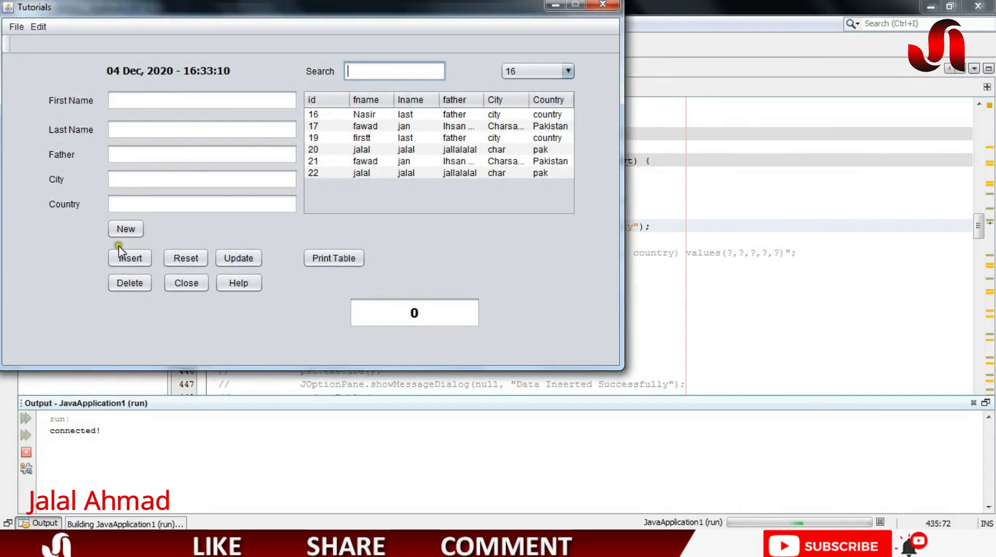
pyautogui.click(129, 258)
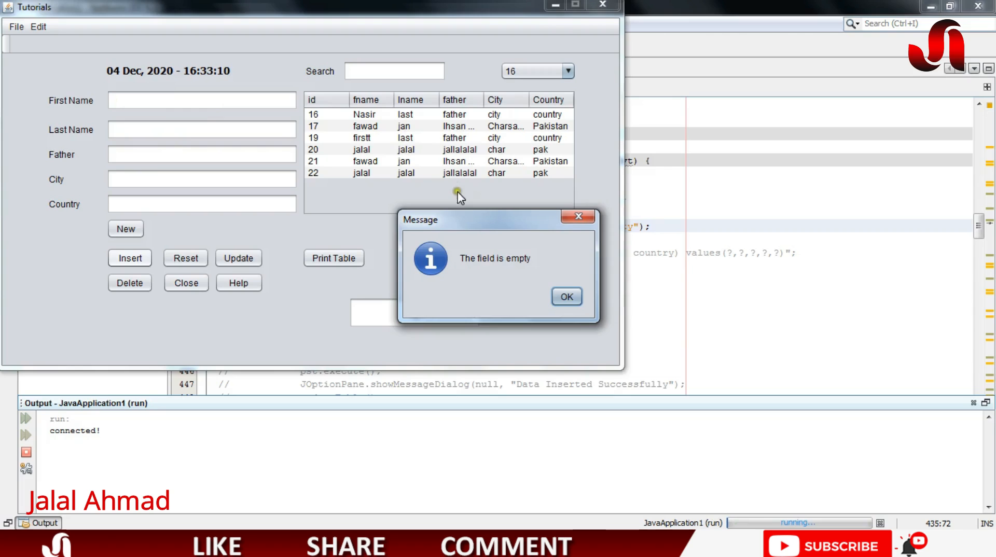
pyautogui.click(566, 297)
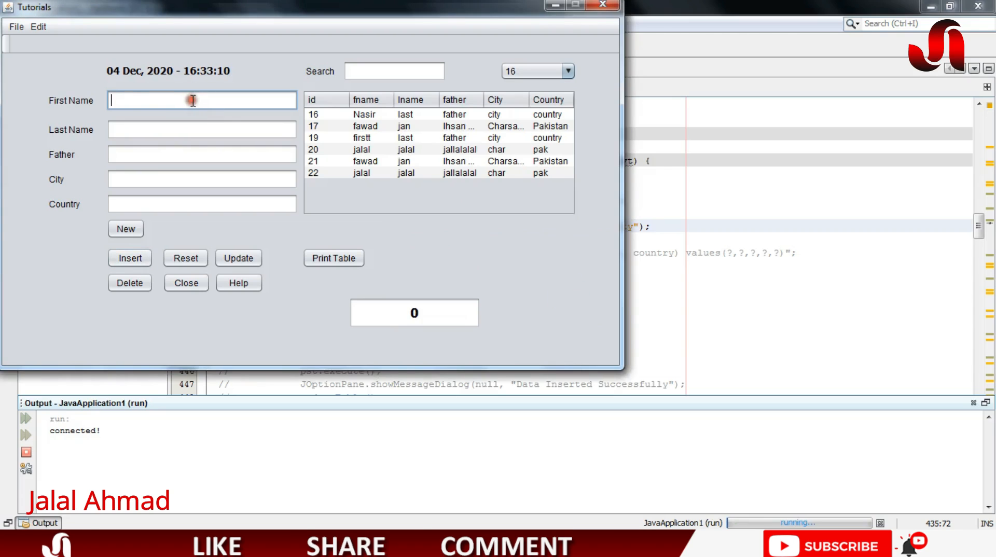
# Enter 'laskdjf' in First Name and confirm Insert reports the field is not empty
pyautogui.write('laskdjf')
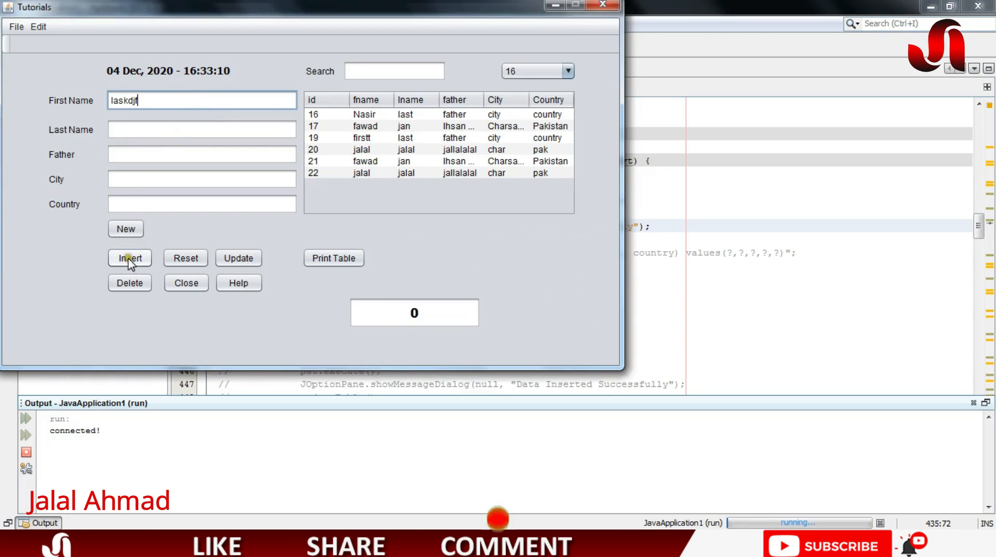
pyautogui.click(130, 258)
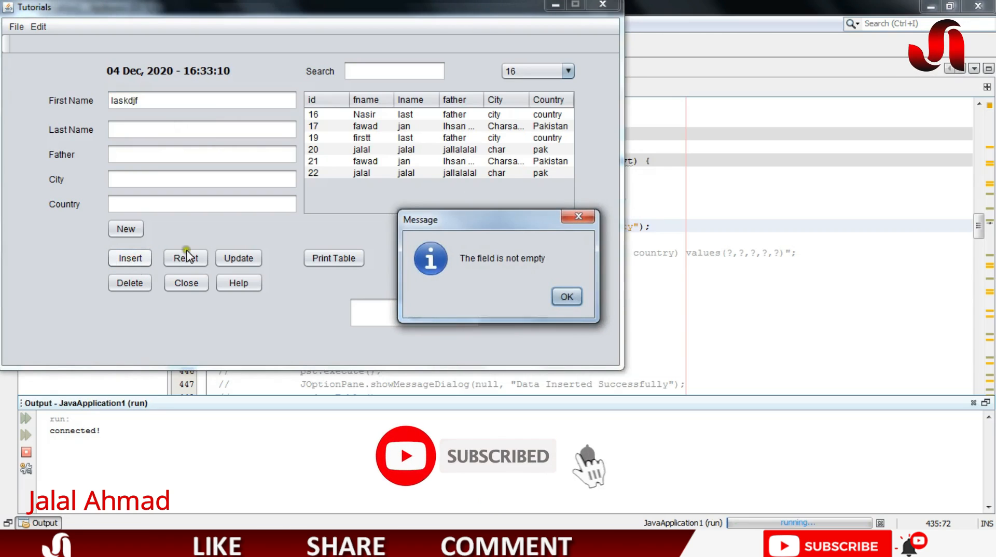
pyautogui.click(565, 297)
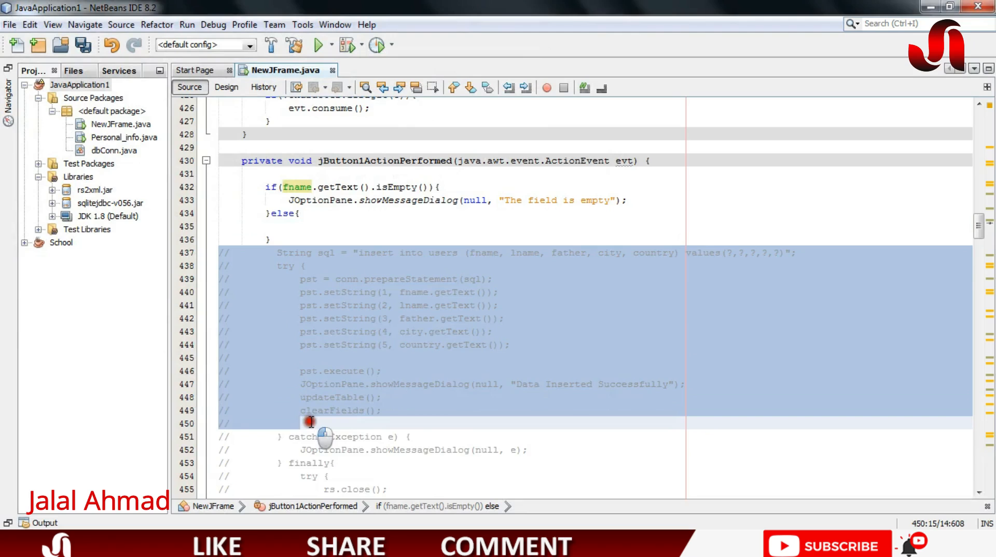
# Uncomment the database insert code and place it inside the else branch
pyautogui.scroll(-3)
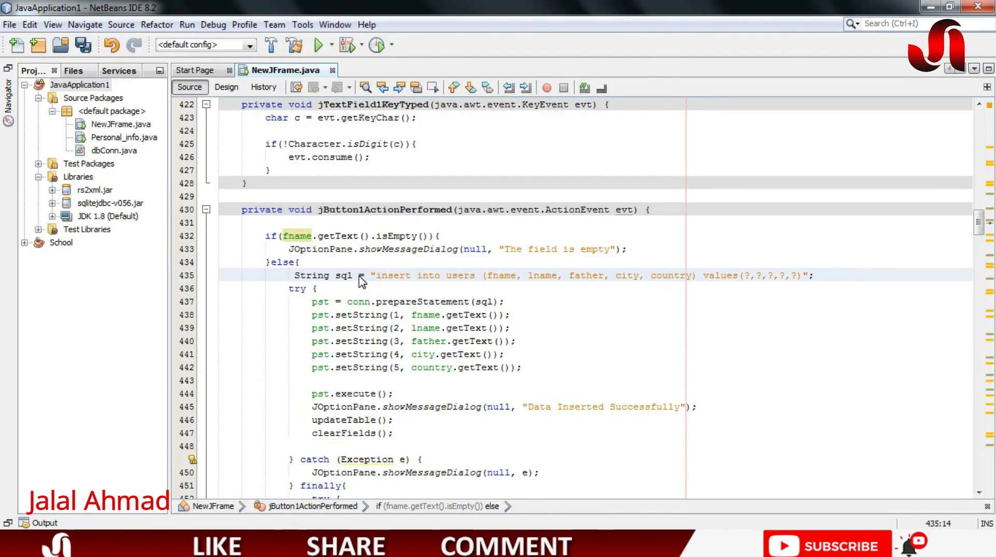
pyautogui.scroll(-3)
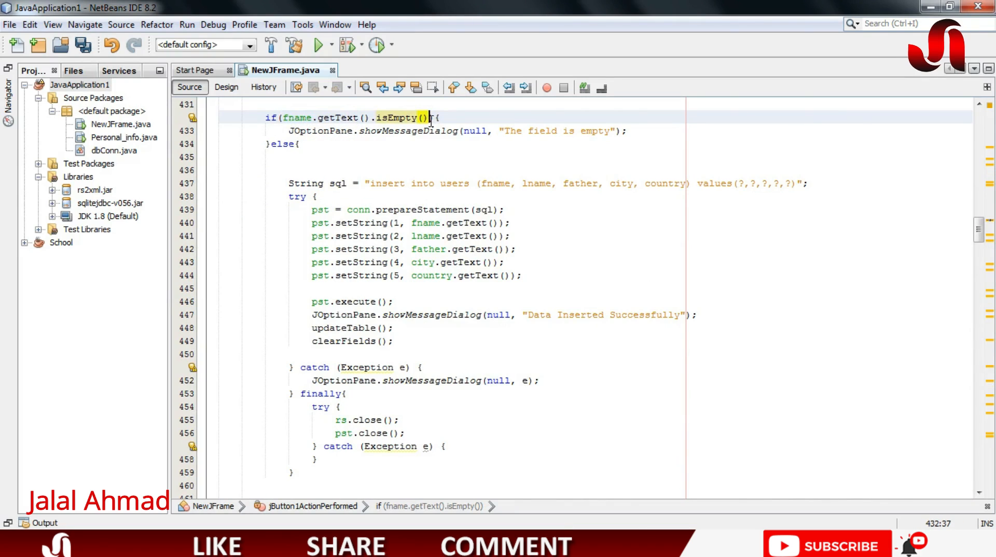
pyautogui.write('||')
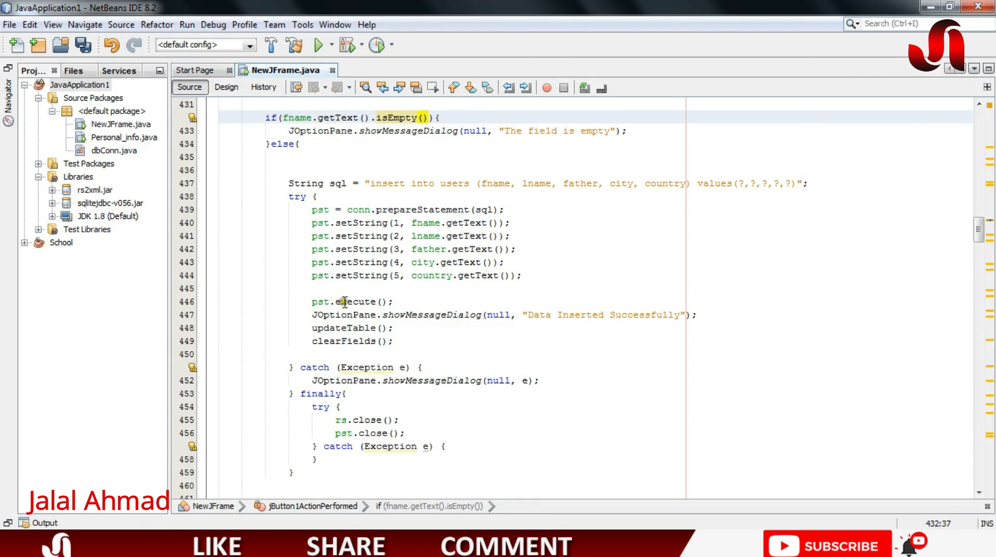
# Run the project and confirm Insert with a blank First Name still shows 'The field is empty'
pyautogui.click(321, 45)
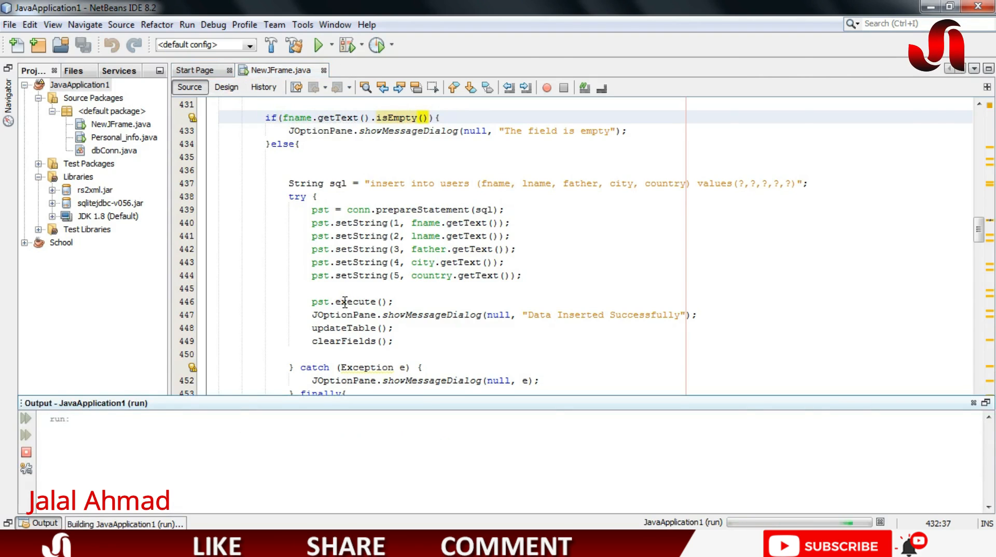
pyautogui.click(318, 45)
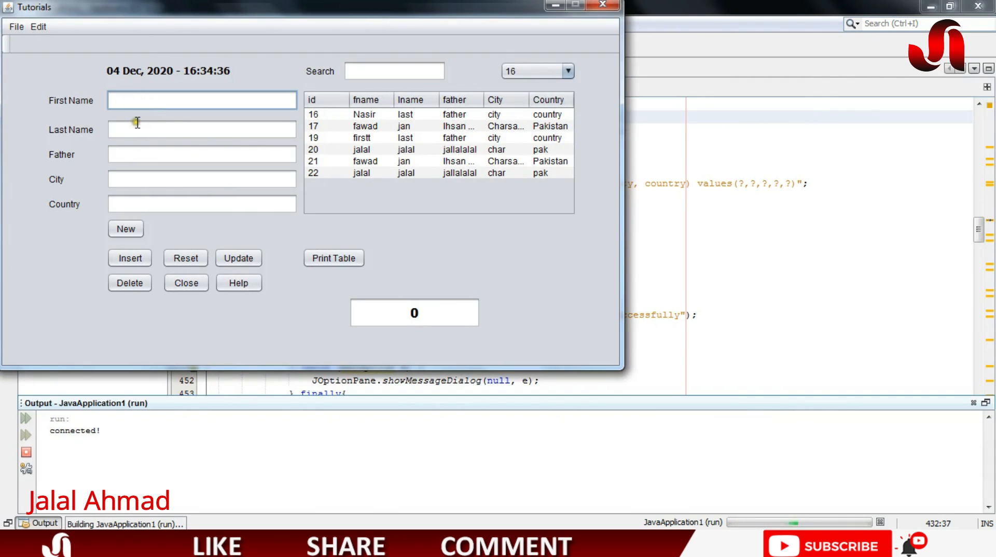
pyautogui.click(130, 259)
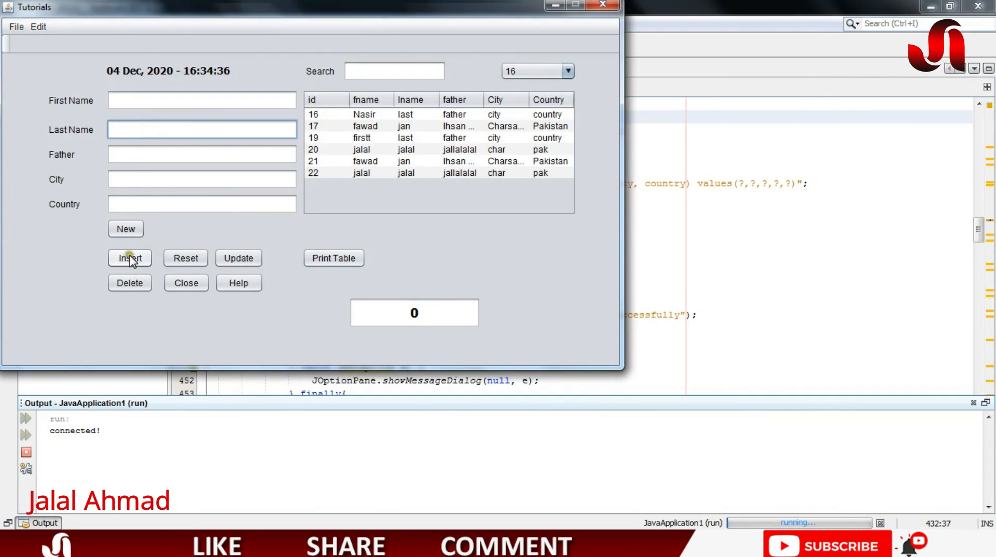
pyautogui.click(130, 258)
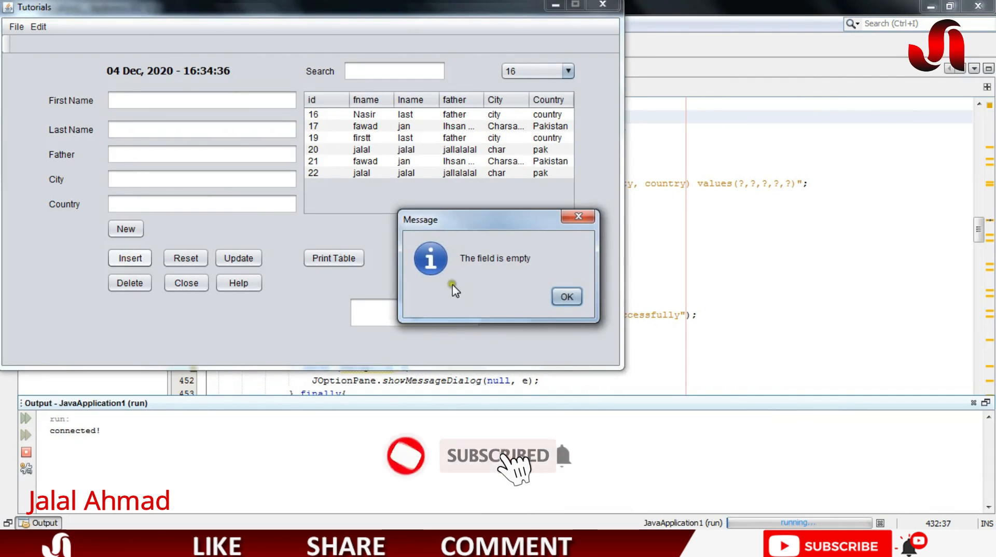
pyautogui.click(565, 297)
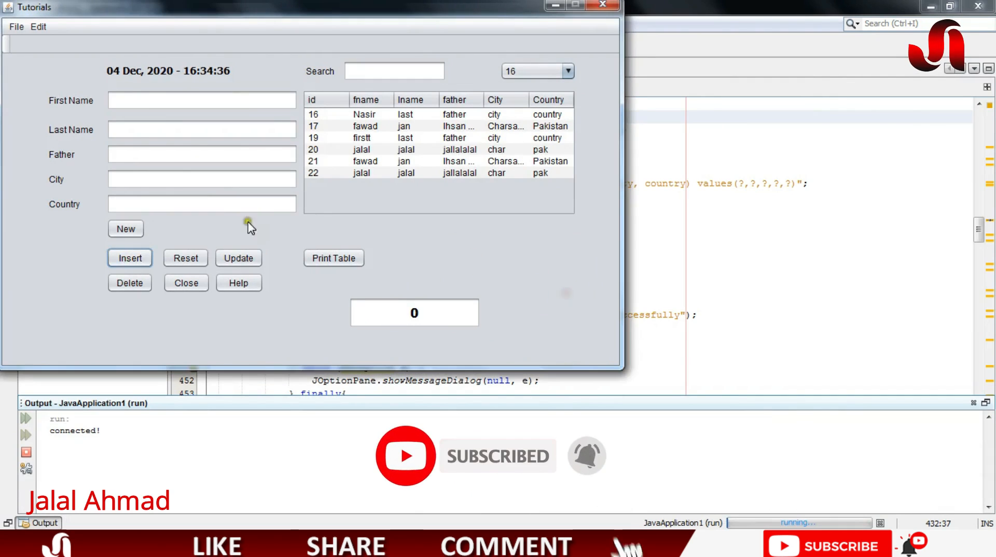
pyautogui.click(202, 101)
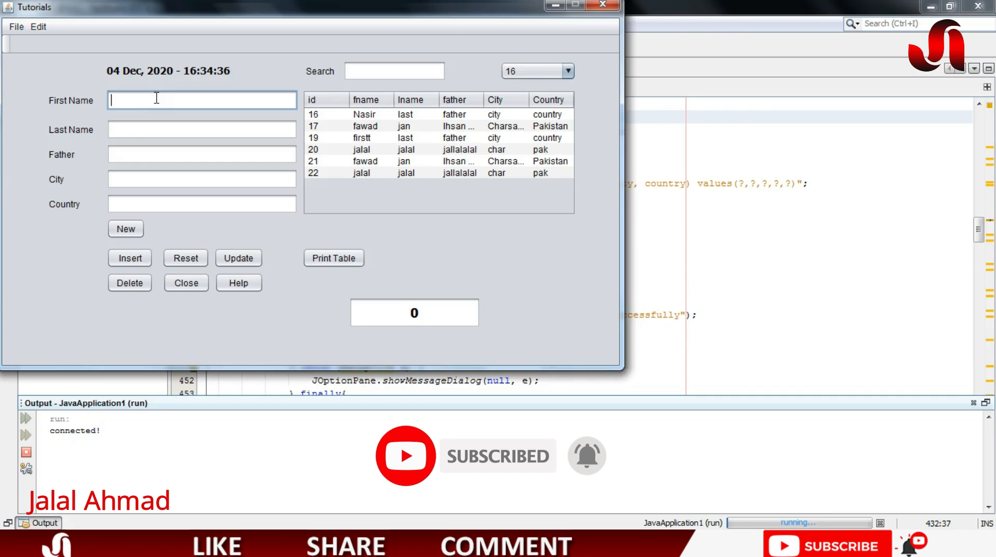
pyautogui.click(361, 150)
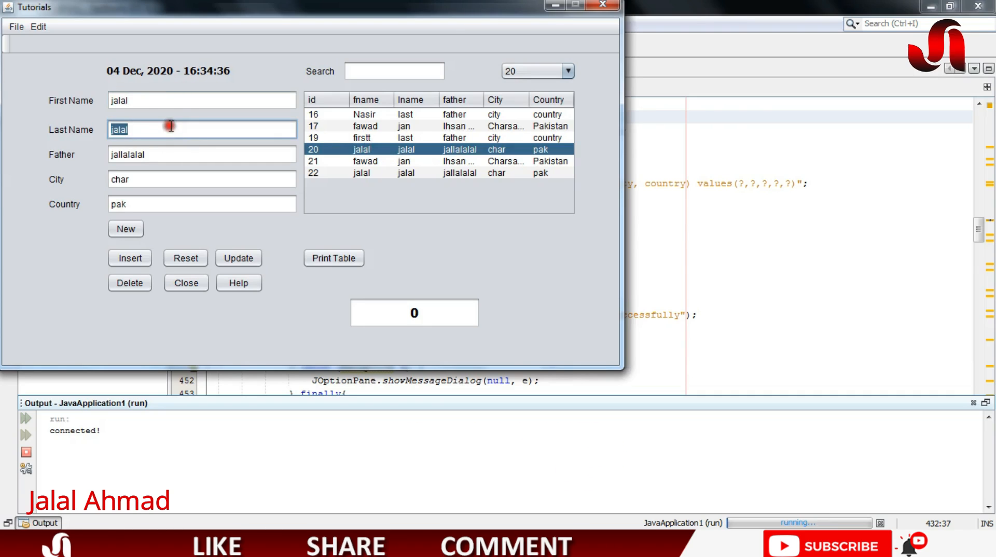
pyautogui.write('ahmad')
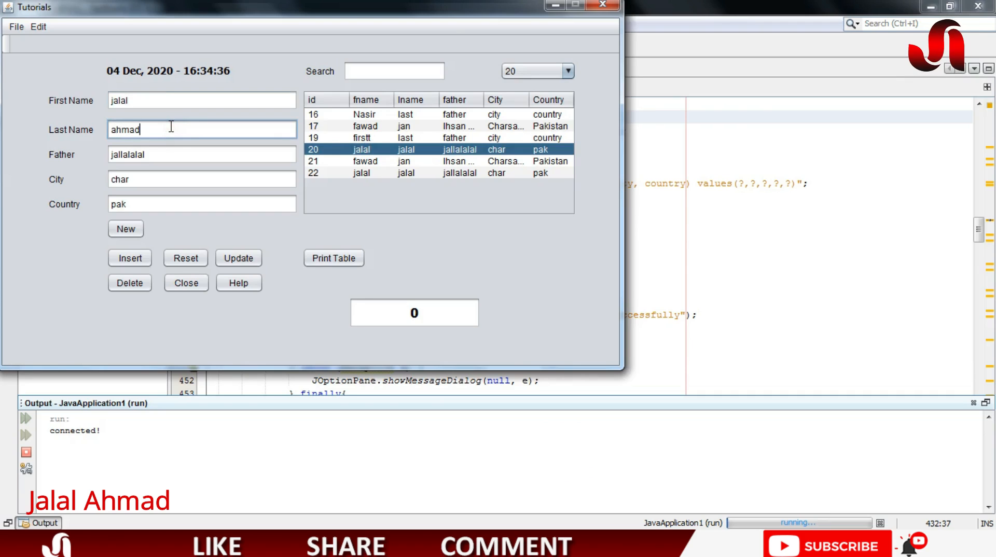
pyautogui.write('iha')
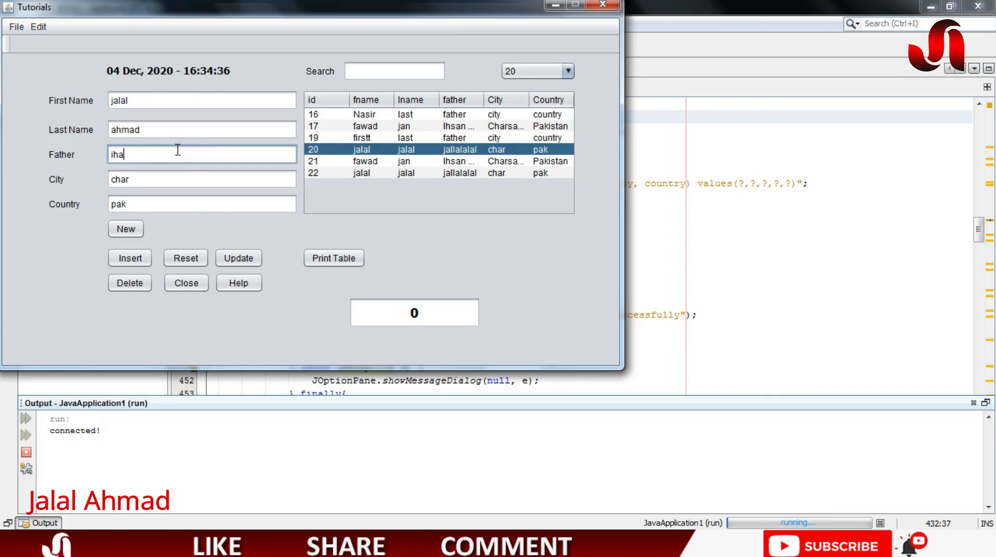
pyautogui.write('pesh')
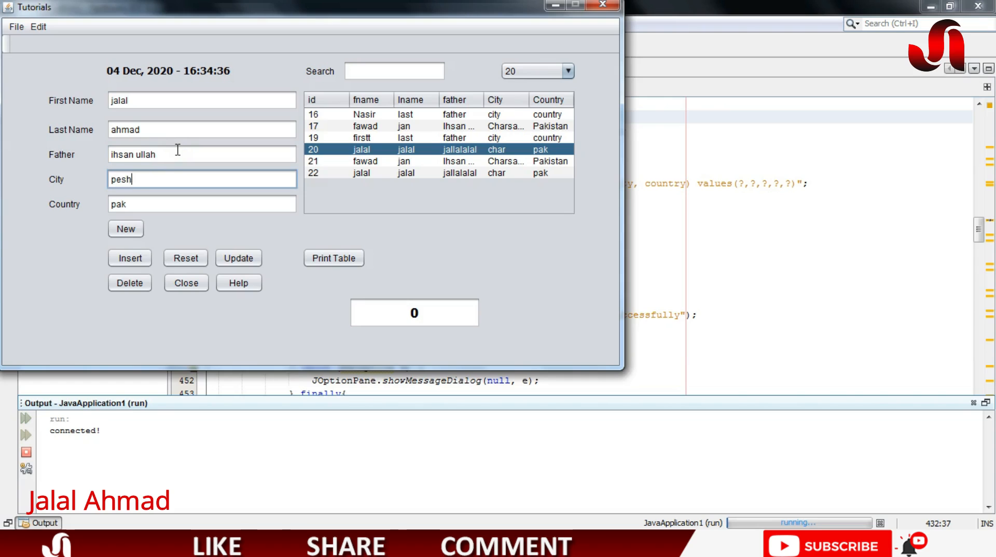
pyautogui.write('Pakistan')
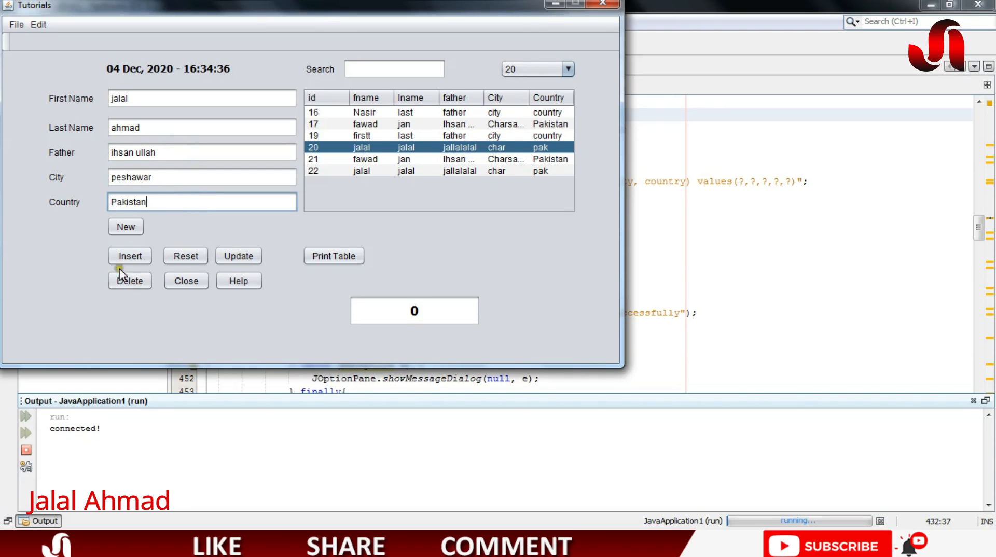
# Insert the record, confirming 'Data Inserted Successfully' and its appearance as id 25
pyautogui.click(130, 257)
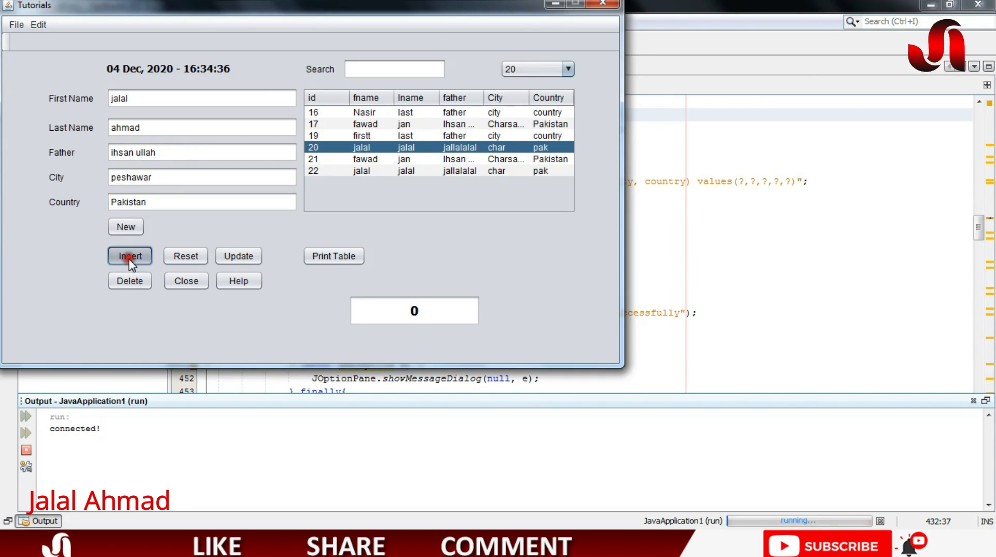
pyautogui.click(130, 256)
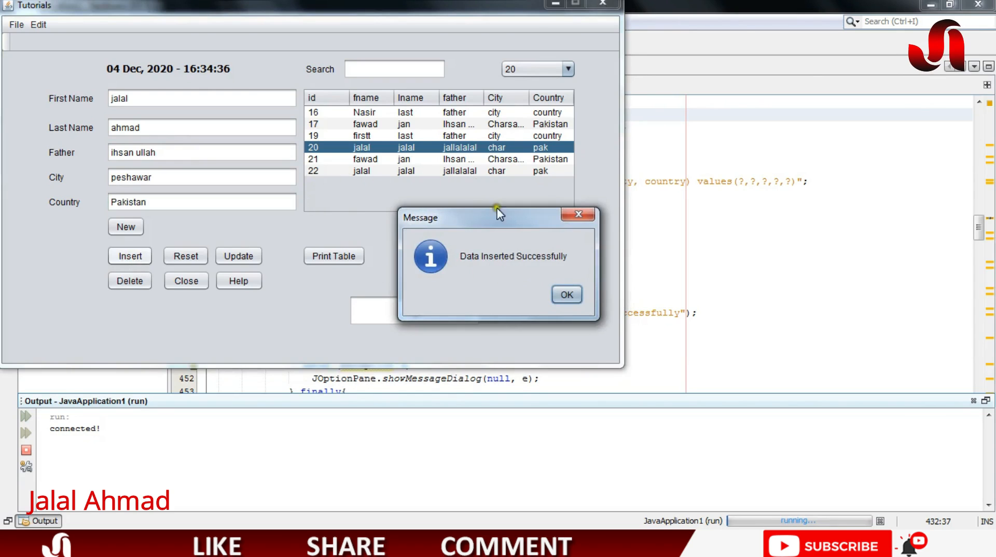
pyautogui.click(566, 294)
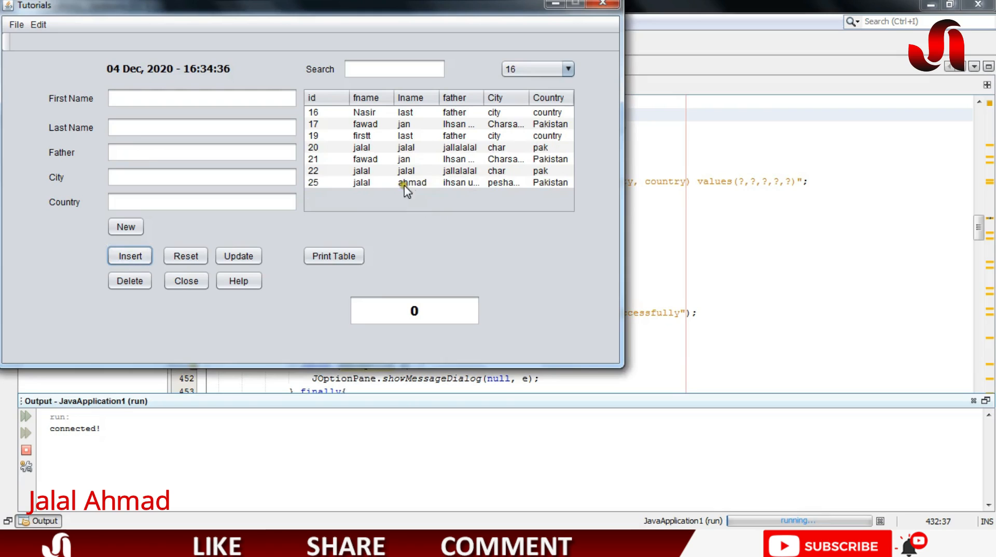
pyautogui.moveTo(420, 194)
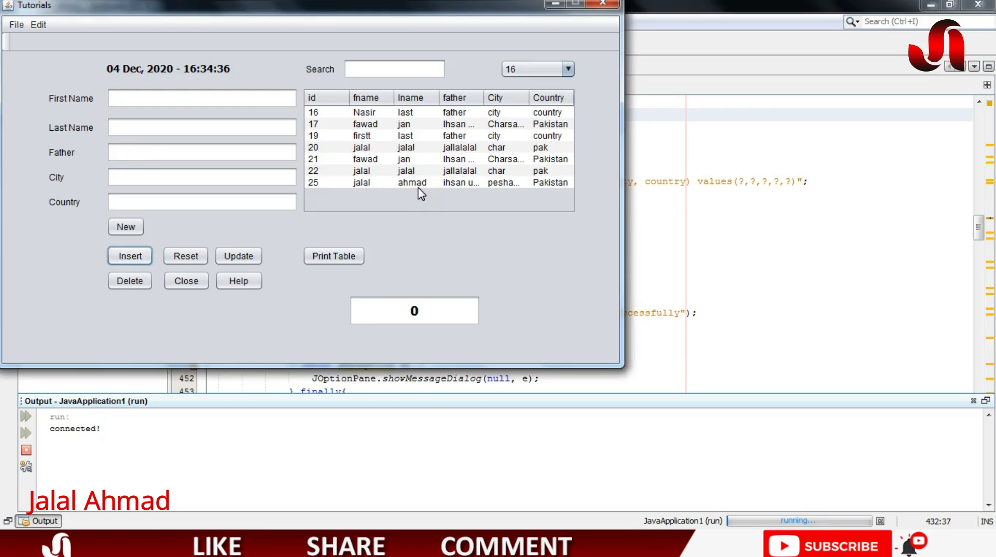